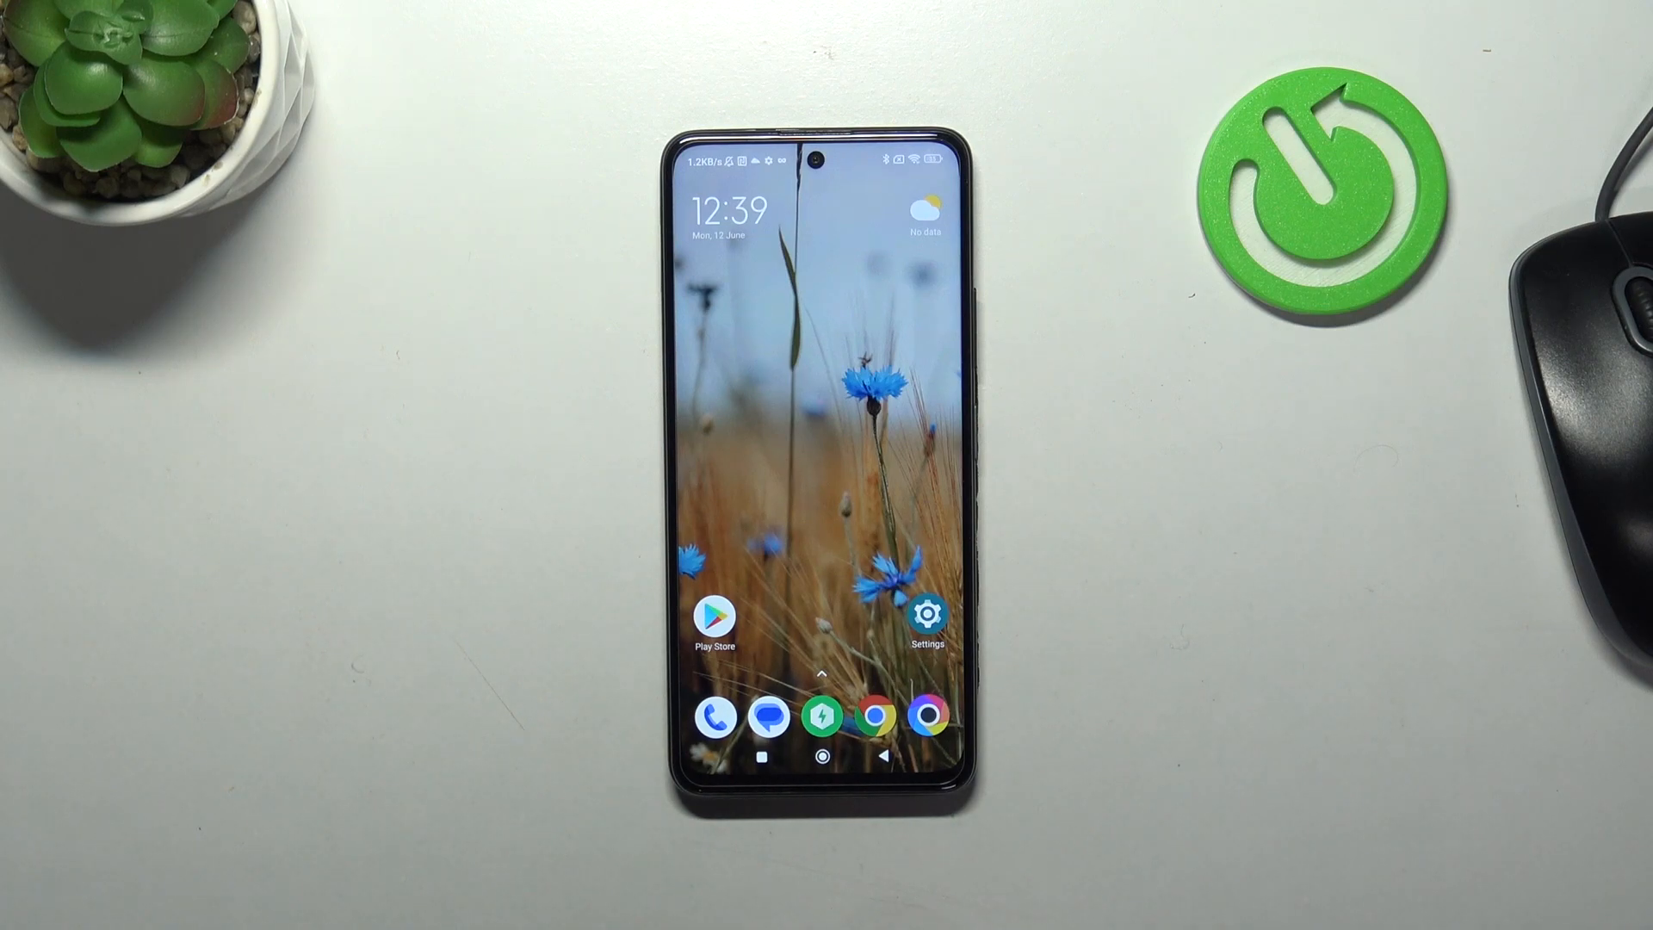
Open Settings from the home screen and scroll down to the lock screen category.
left_click(925, 615)
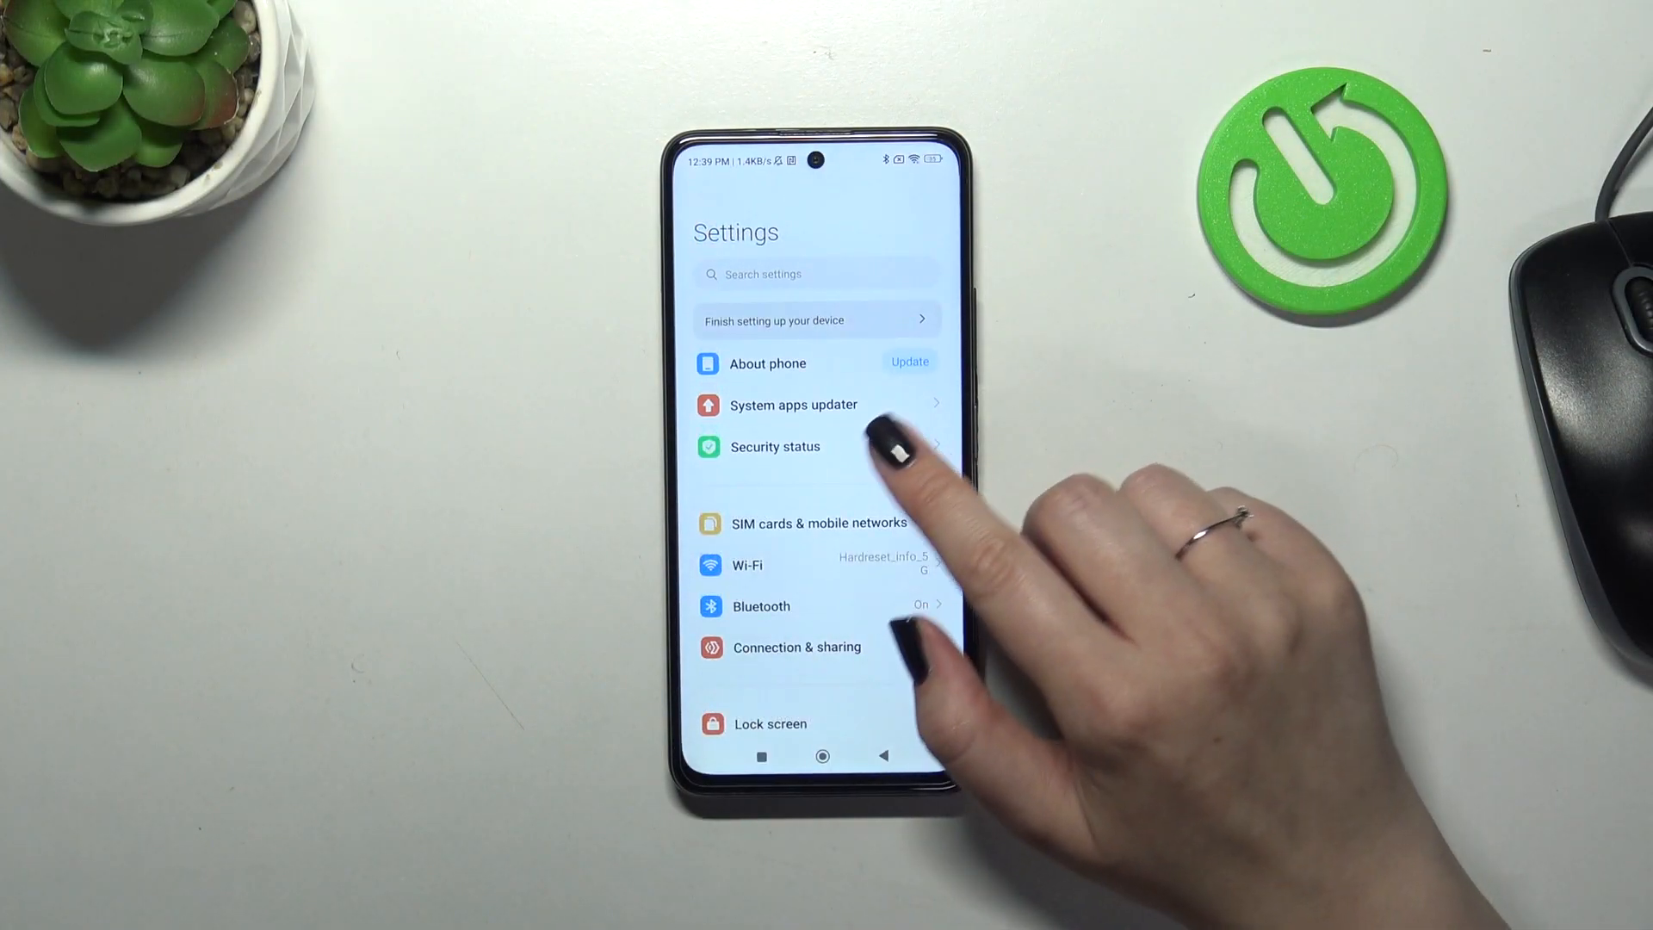
scroll("down", 3)
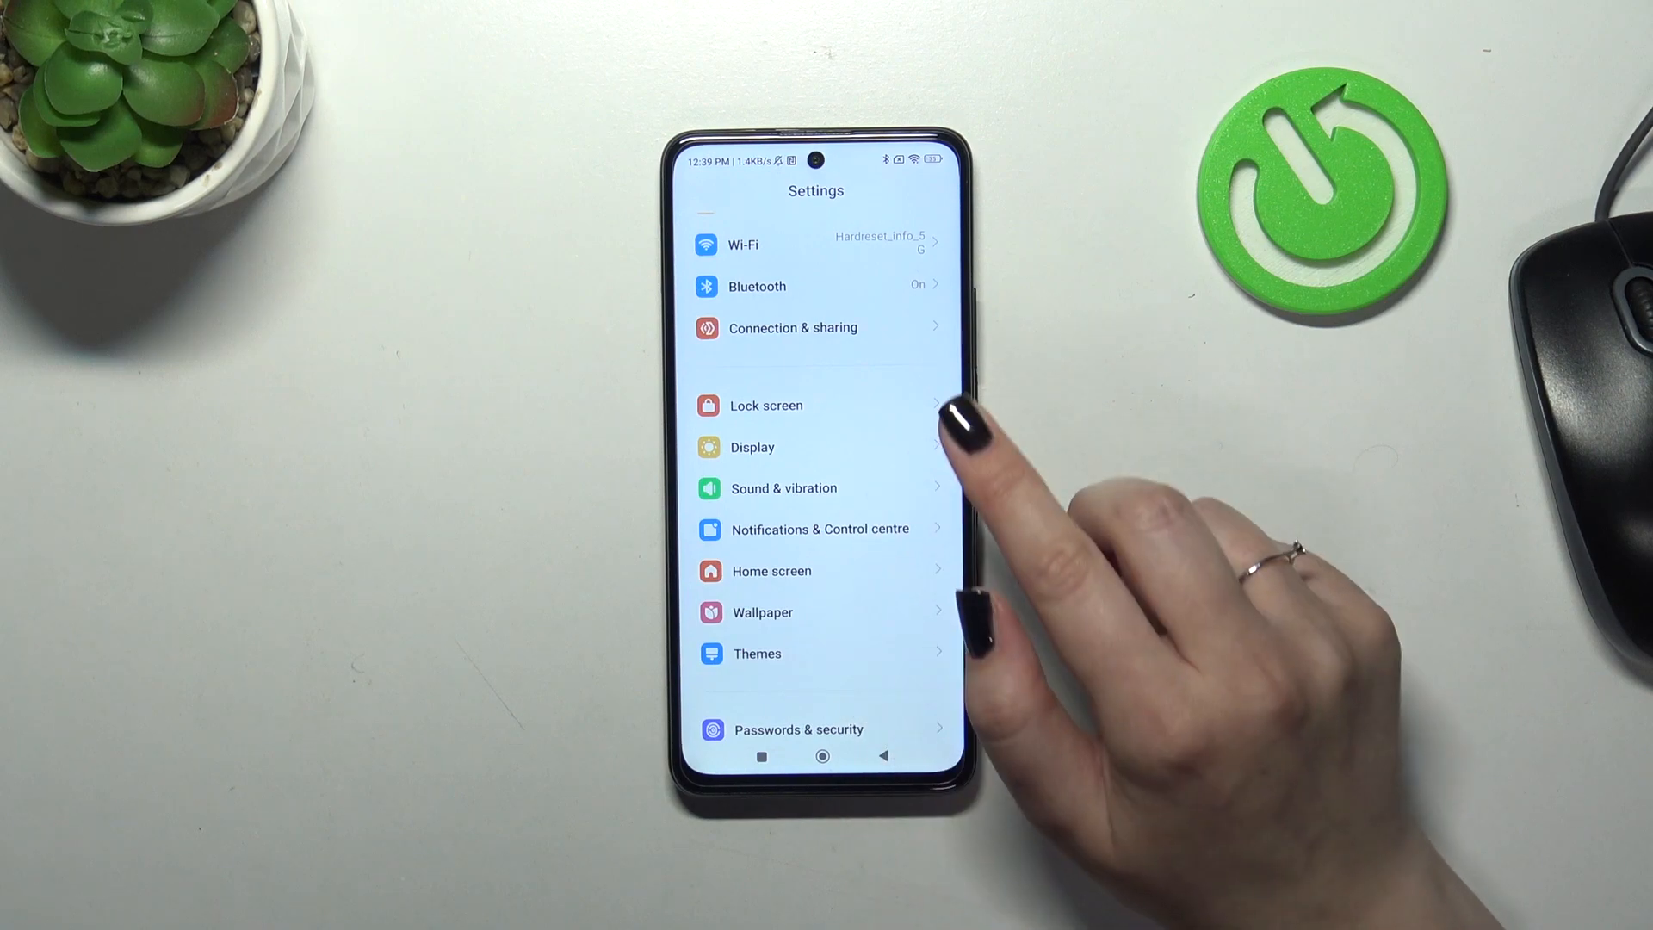
Open Lock screen settings and set Sleep to 5 minutes instead of 1 minute.
left_click(765, 405)
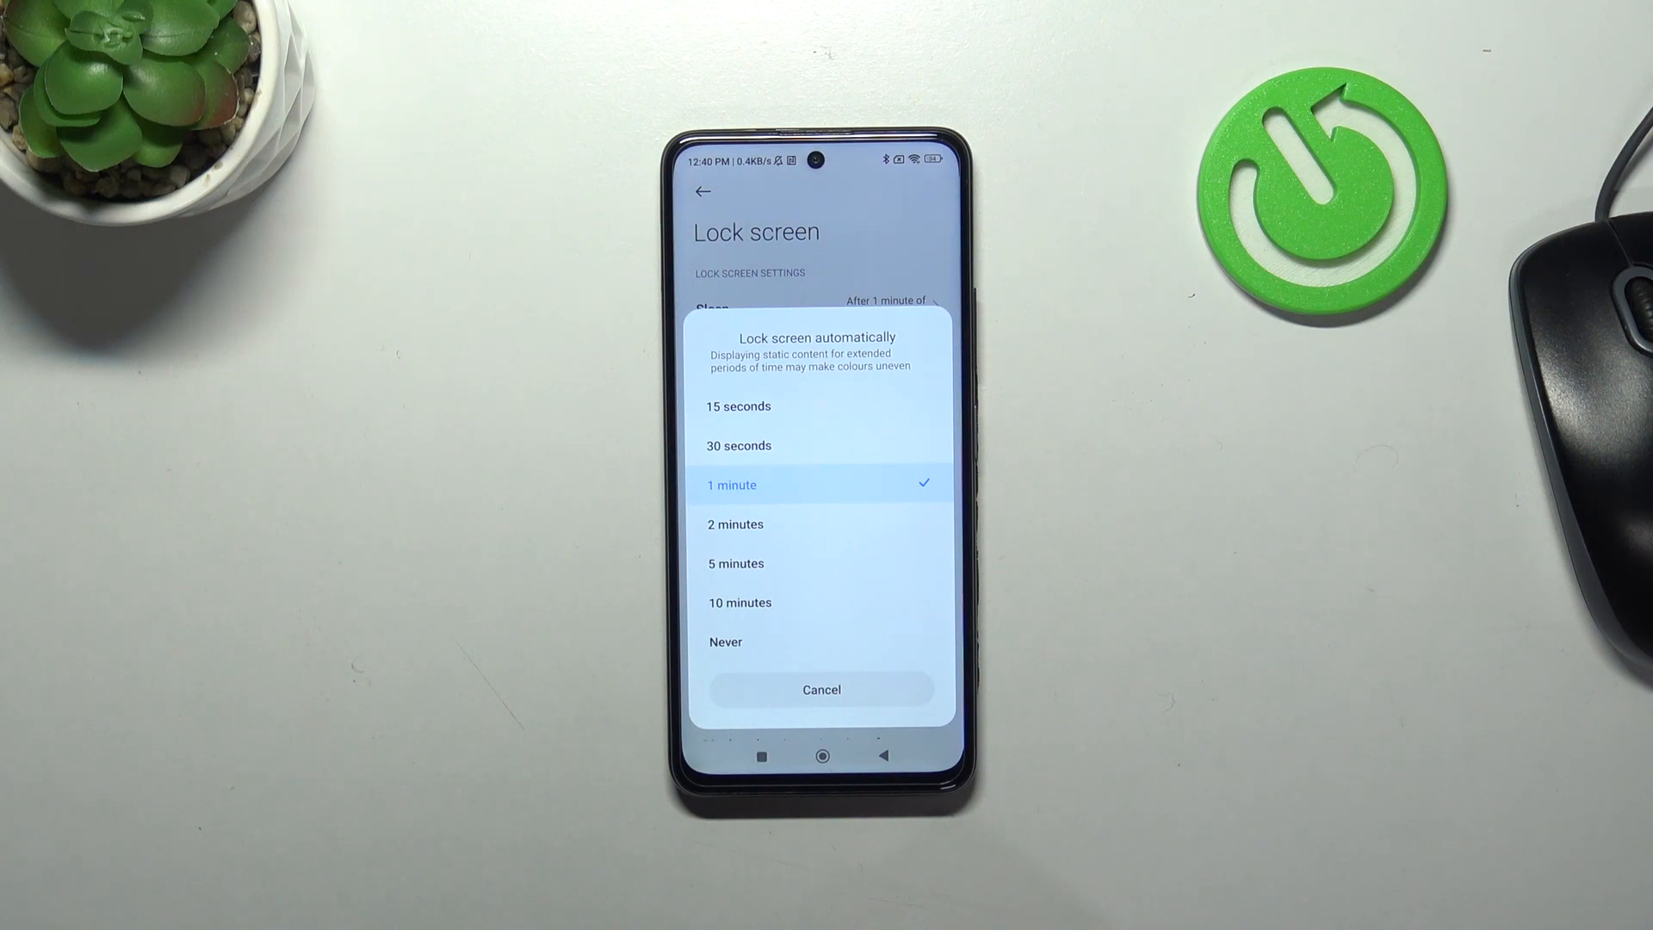
left_click(735, 563)
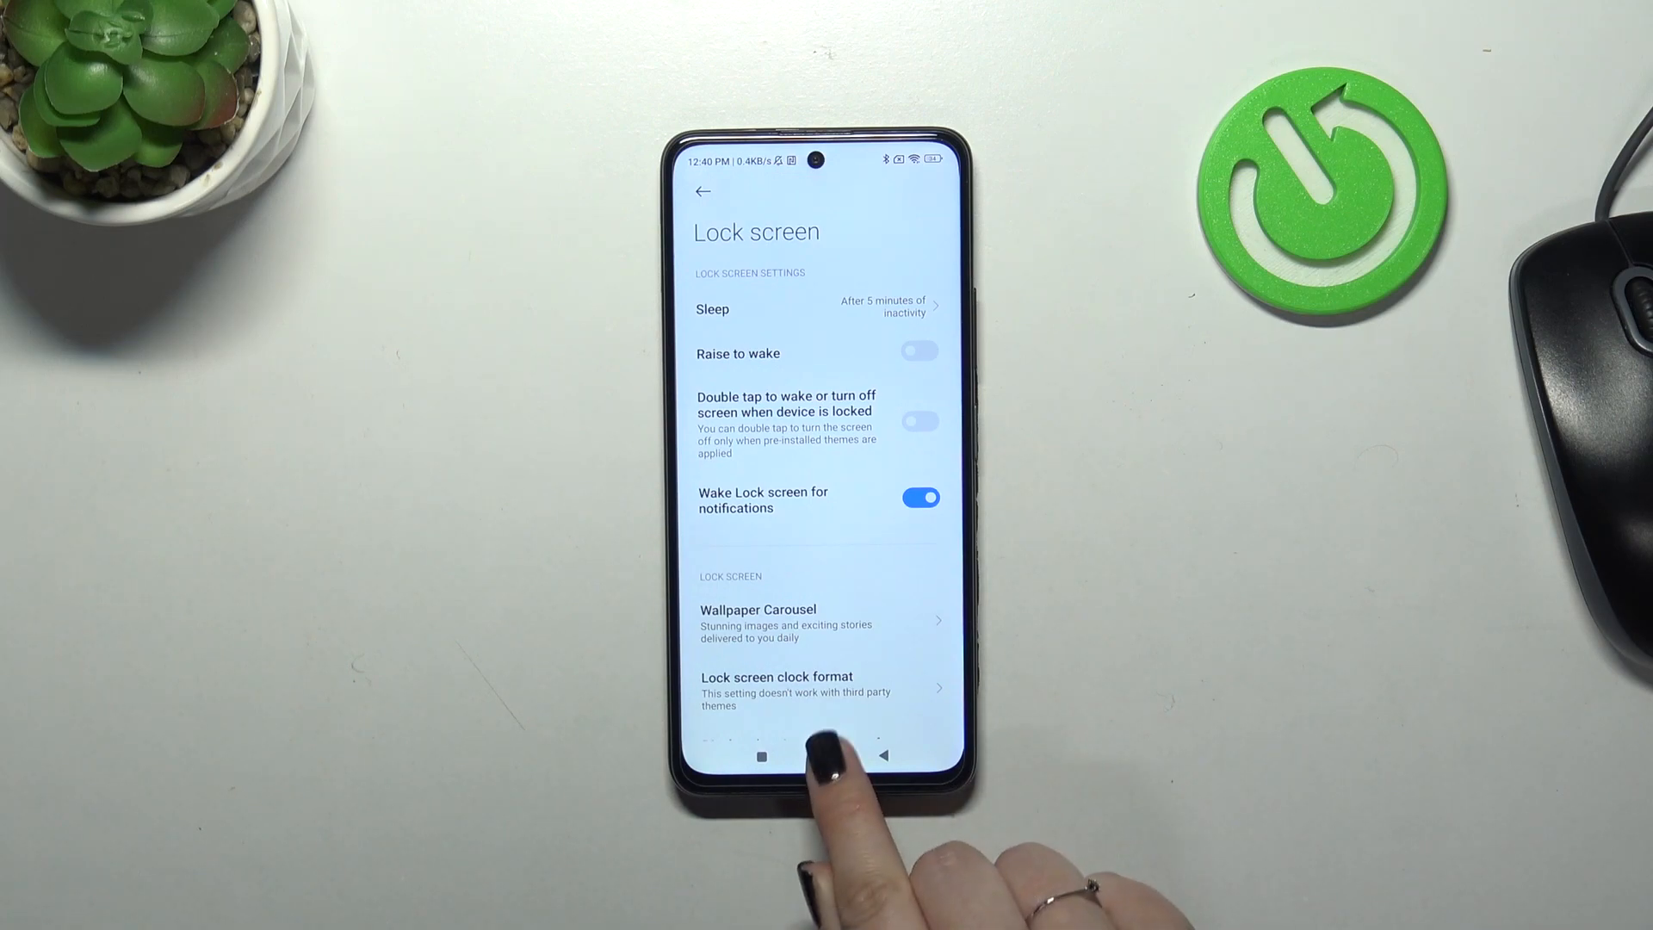
Leave Settings and return to the home screen.
left_click(822, 755)
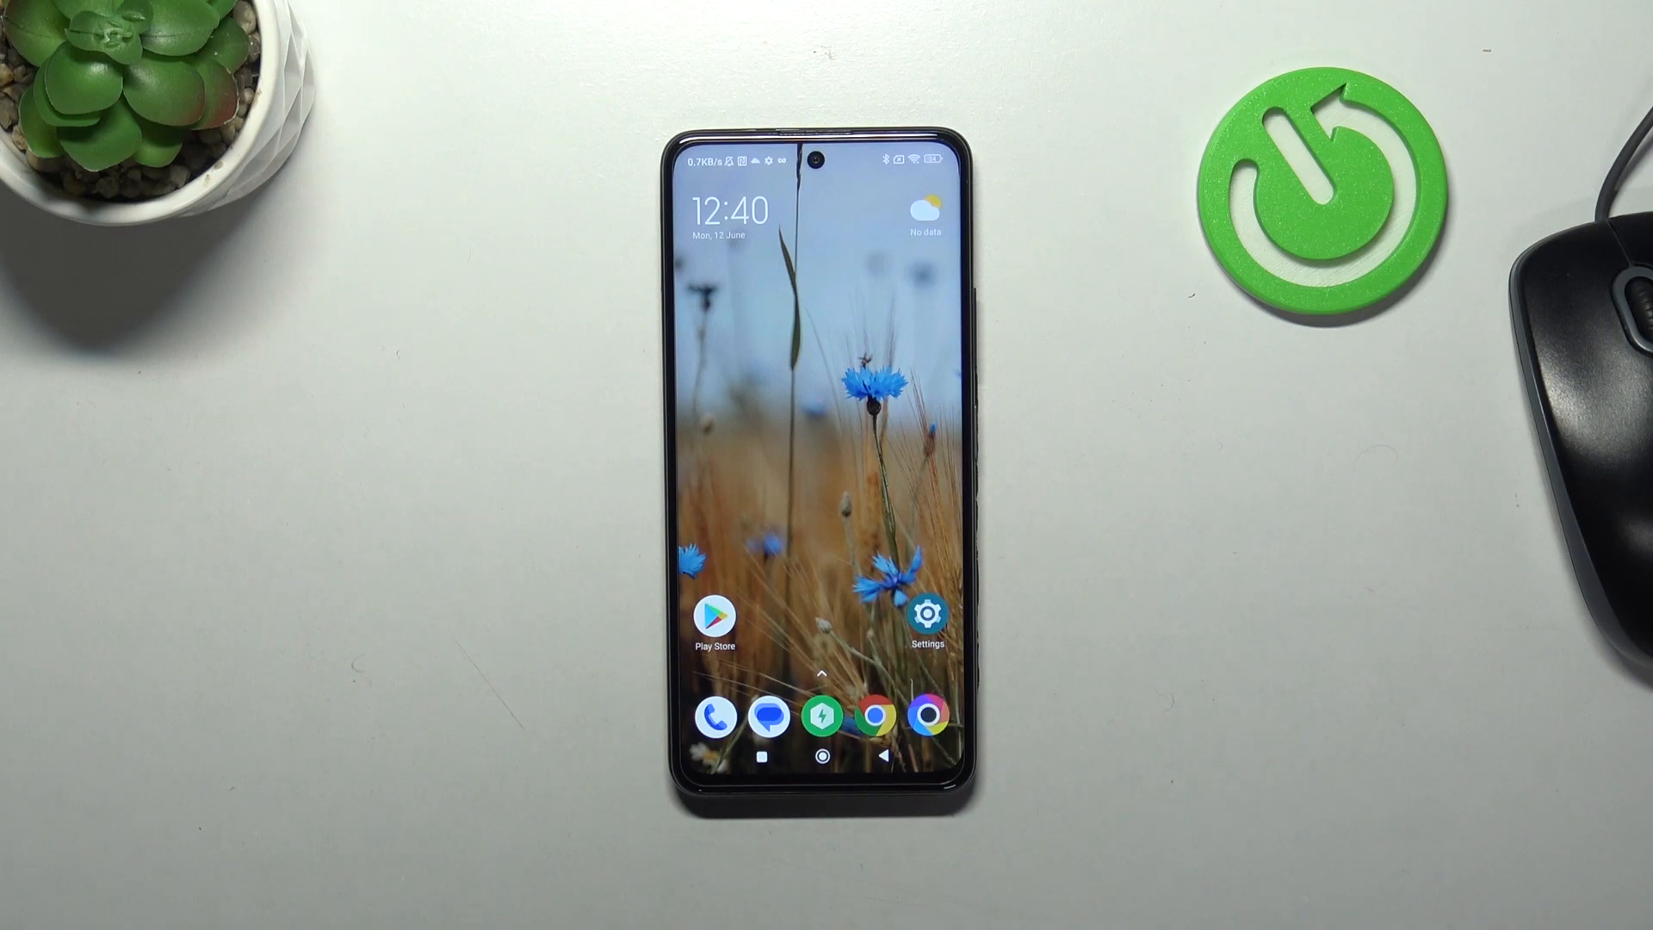